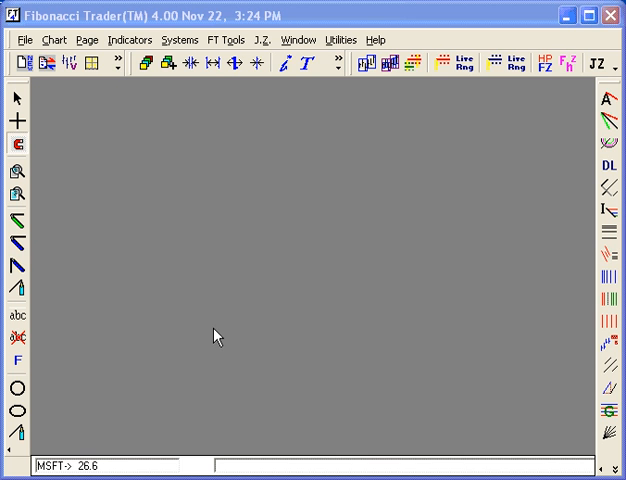
mouse_move(227, 308)
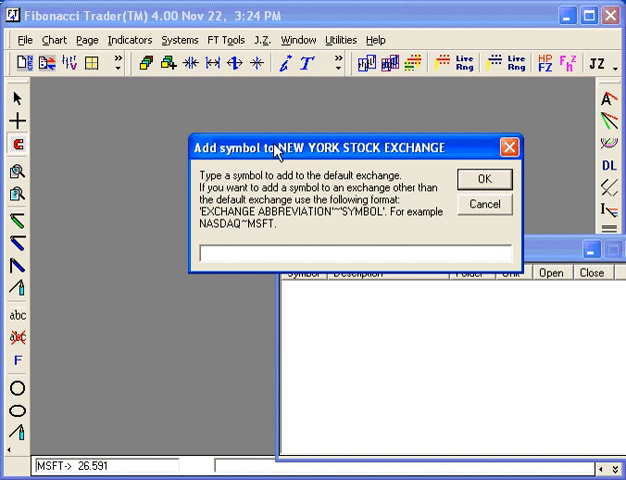
Add the symbol NYSE~$PREM in the Add symbol dialog.
type("NYSE")
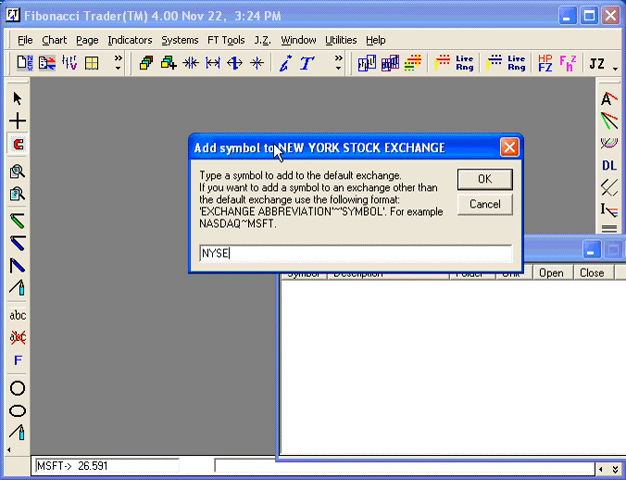
type("~")
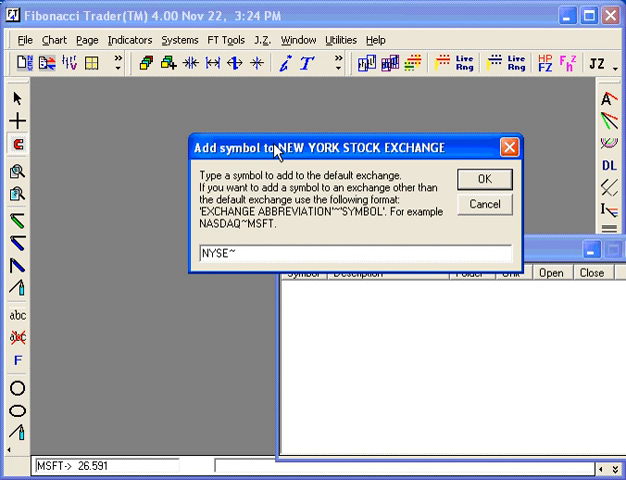
type("$PRE")
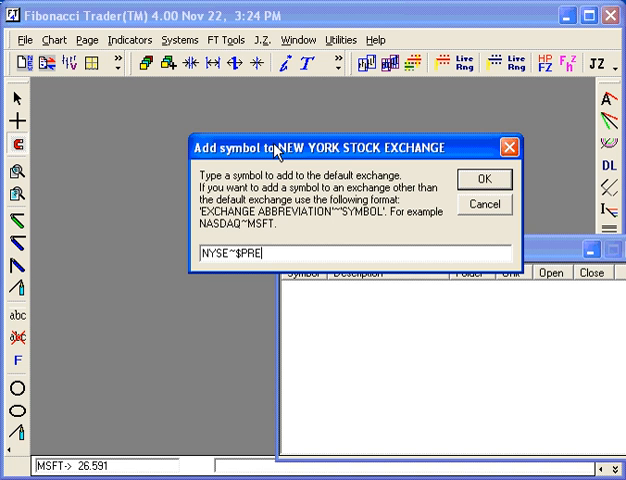
type("M")
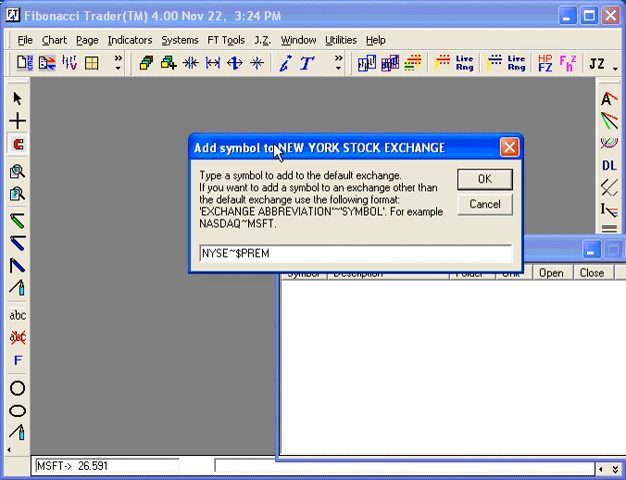
left_click(485, 179)
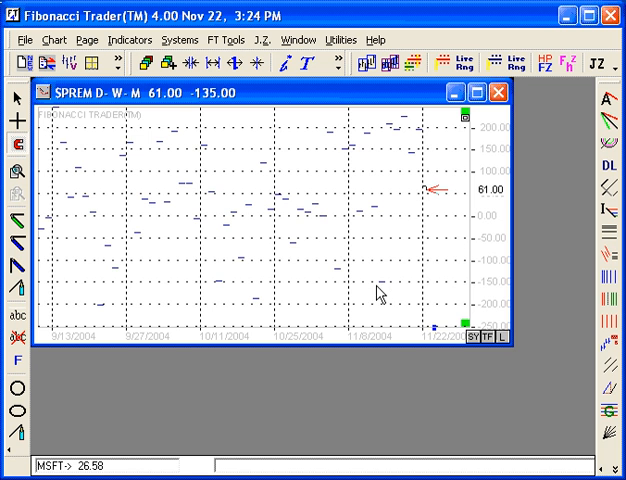
mouse_move(328, 163)
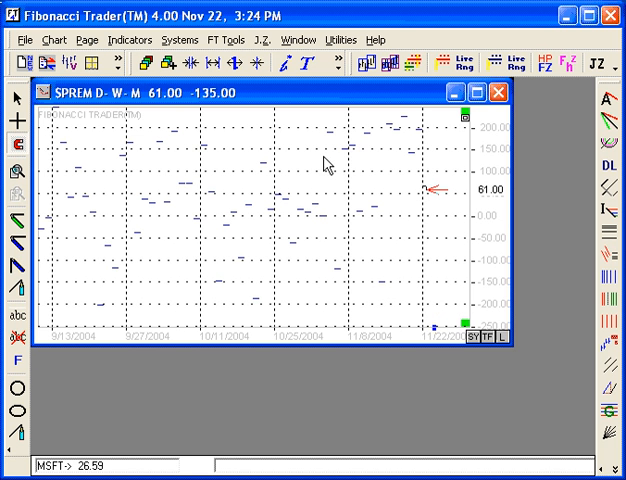
mouse_move(360, 183)
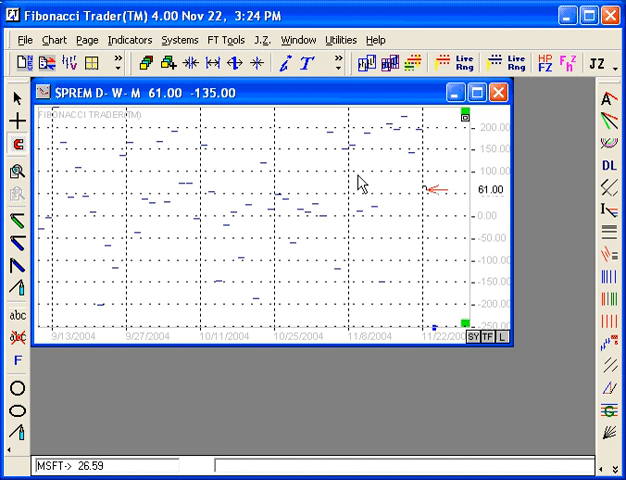
mouse_move(259, 145)
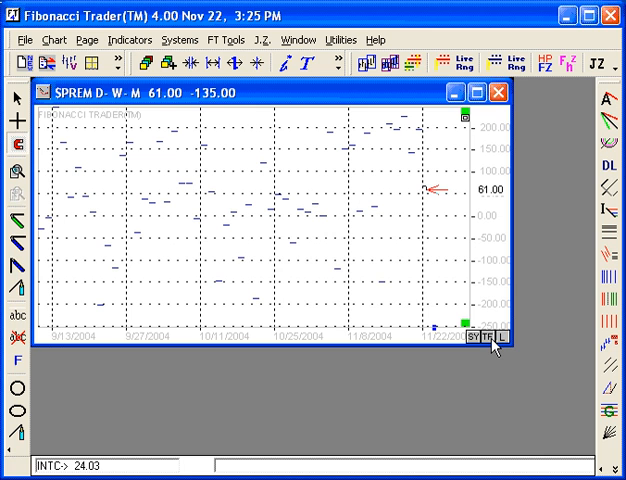
Open the Time Frames settings for the $PREM chart.
left_click(485, 337)
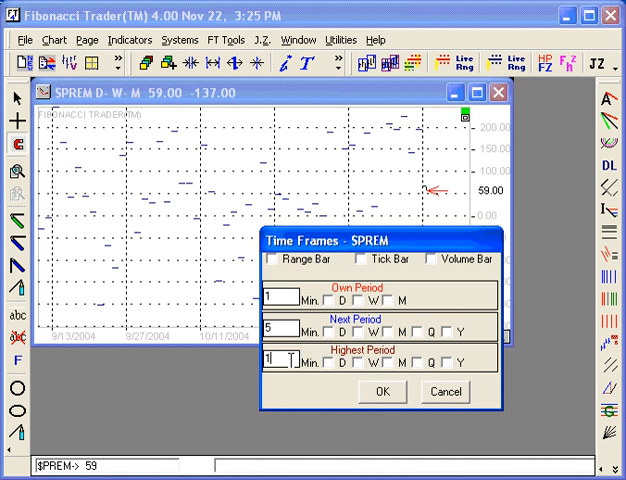
Apply the 1, 5 and 15 minute time frames to the $PREM chart.
left_click(383, 391)
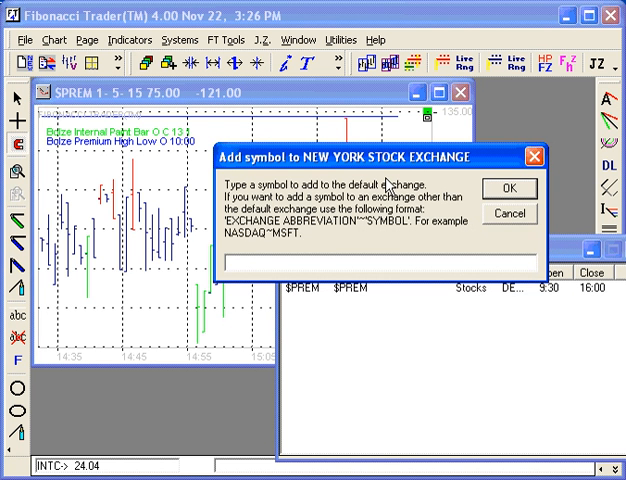
Add the symbol NYSE~$TICK in the Add symbol dialog.
type("NYSE")
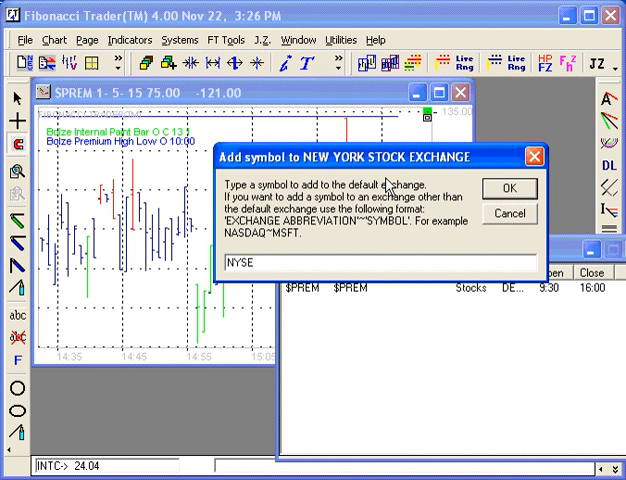
type("~")
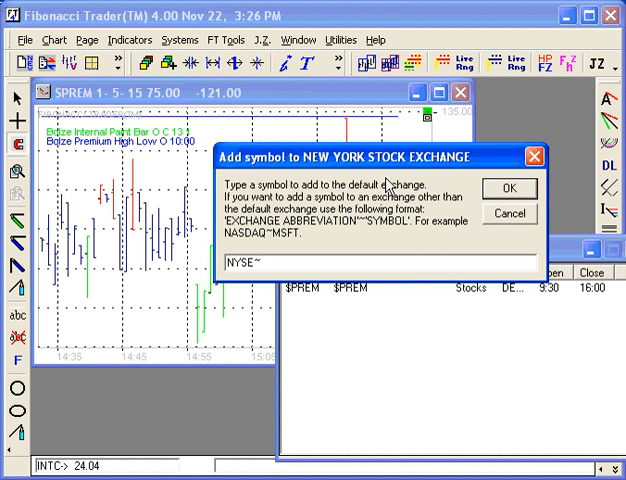
type("$TICK")
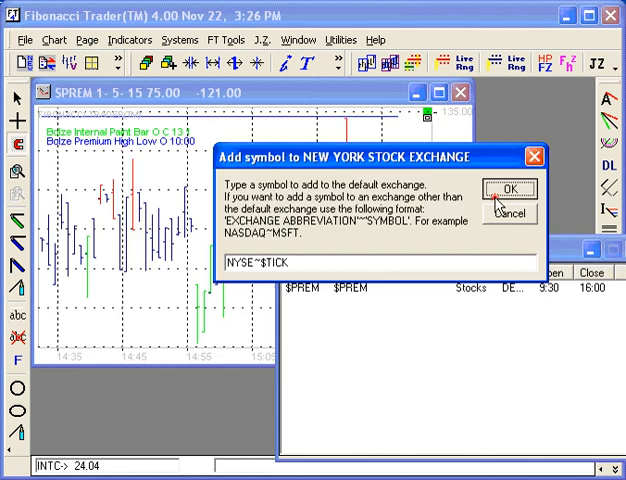
left_click(509, 189)
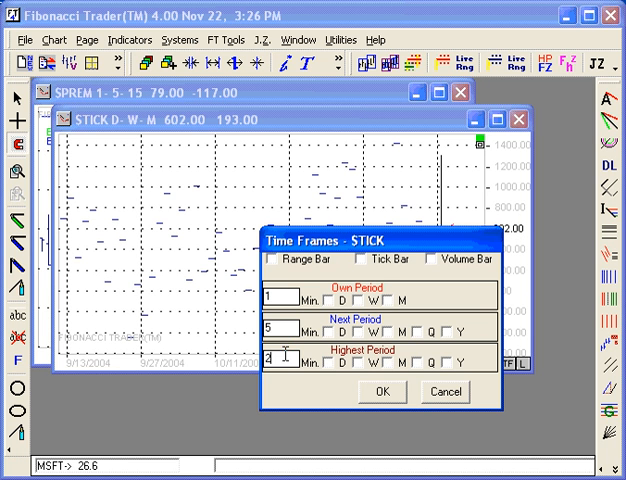
Apply the 1, 5 and 25 minute time frames to the $TICK chart.
left_click(382, 391)
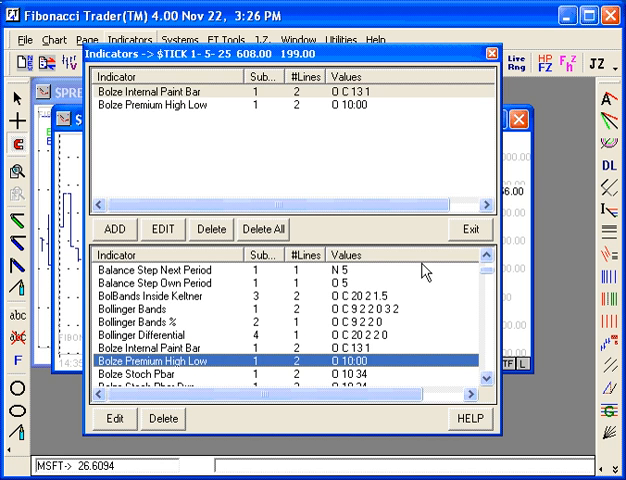
Exit the Indicators dialog with Bolze Internal Paint Bar and Premium High Low added.
left_click(468, 230)
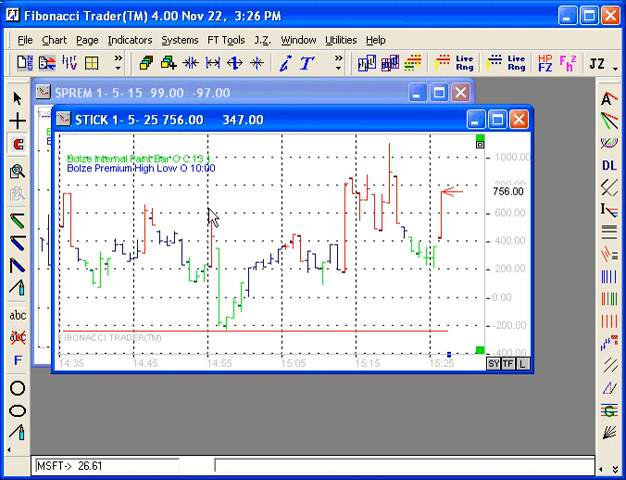